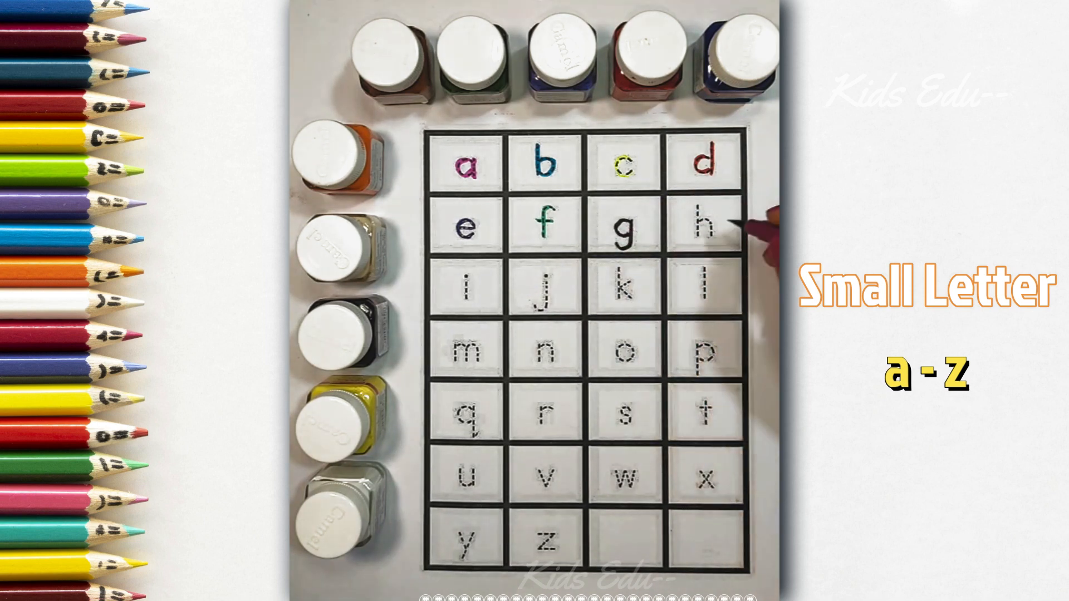
mouse_move(703, 231)
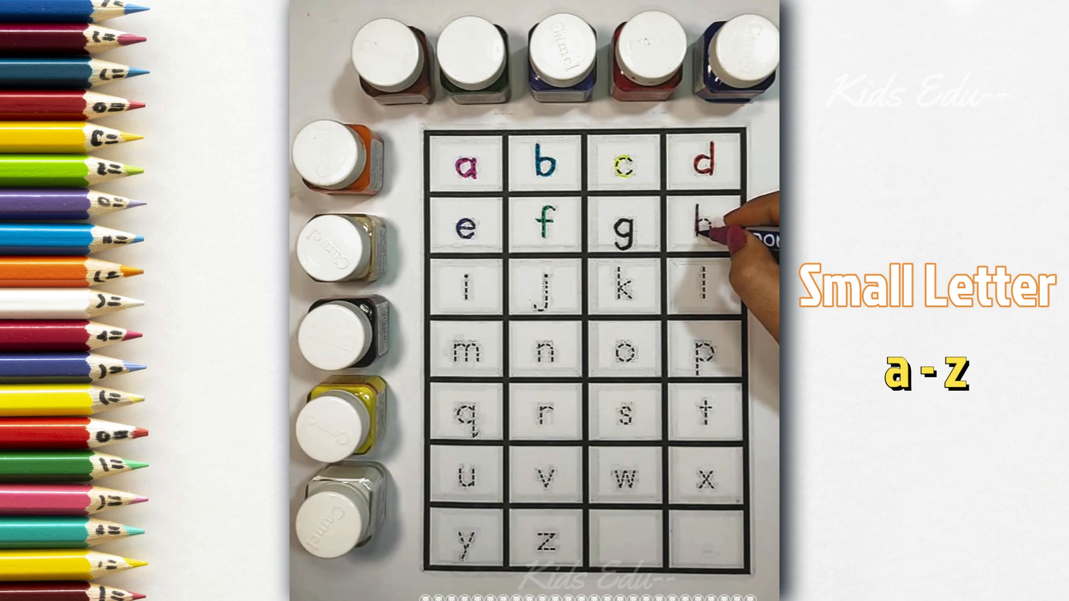